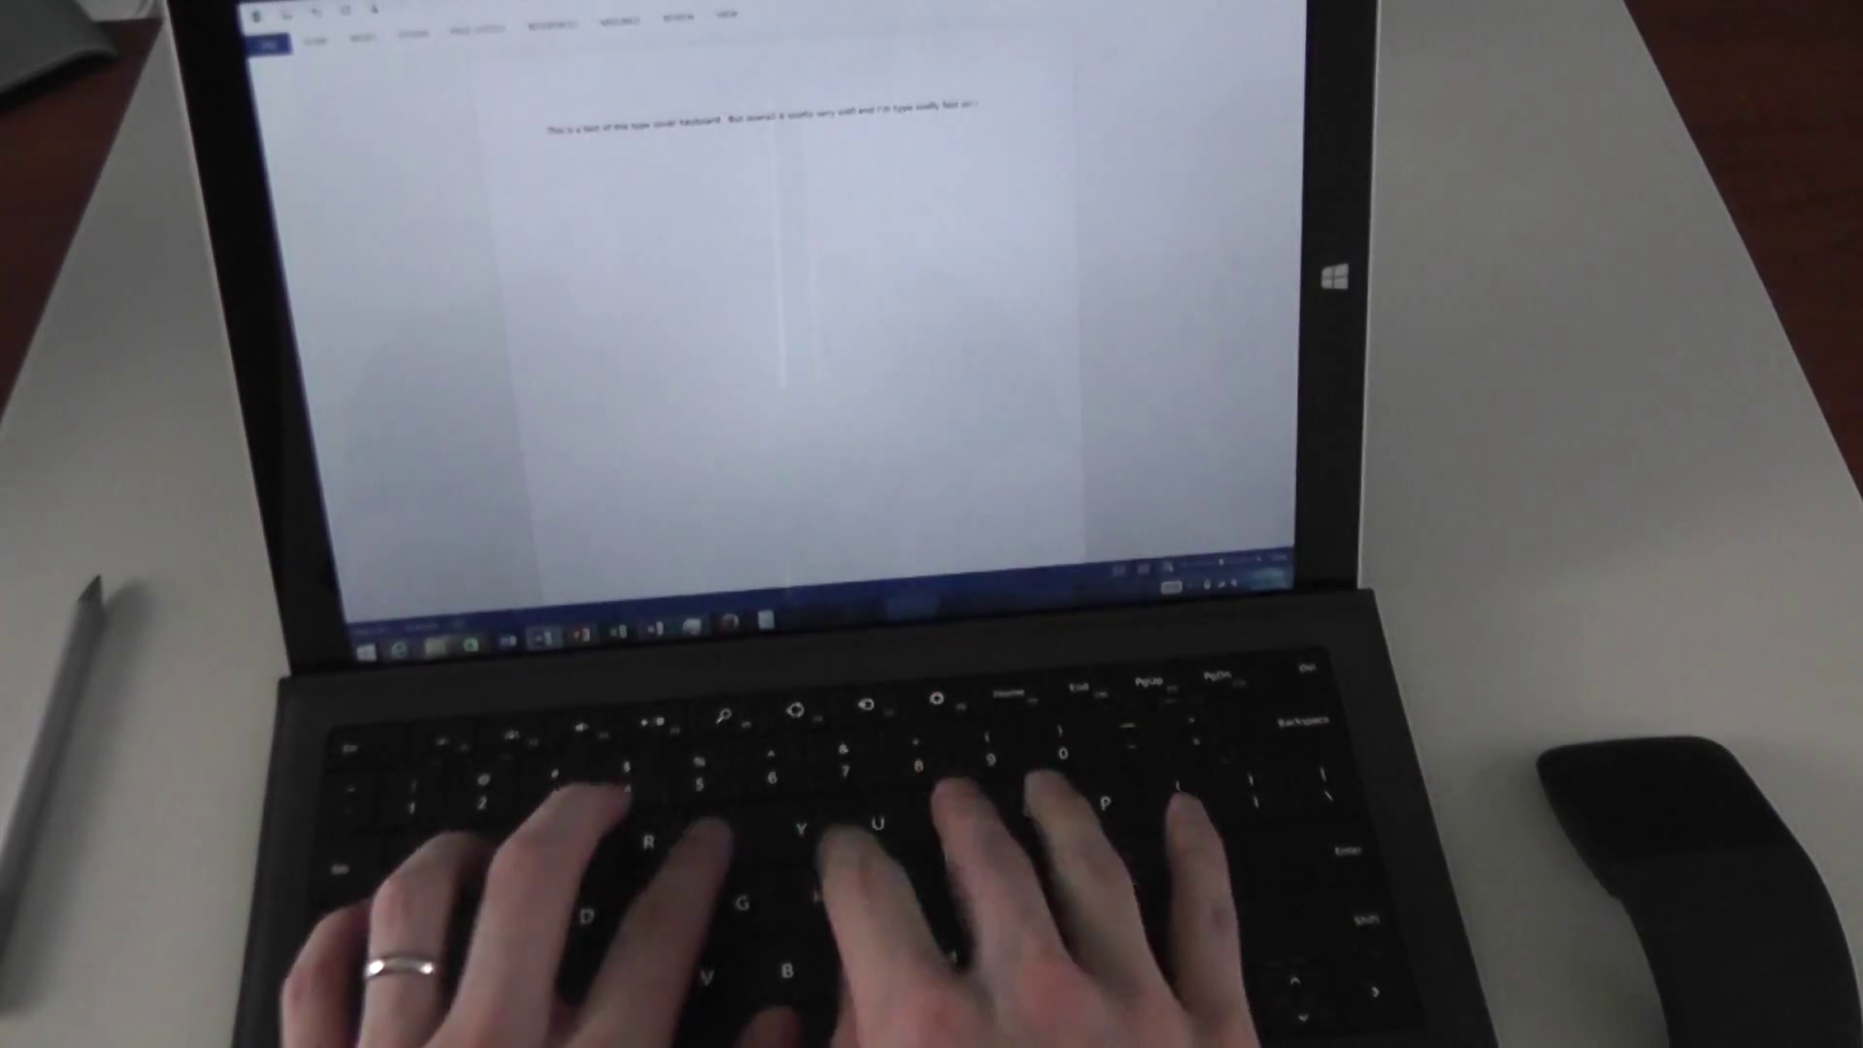
Add the test sentence 'just as fast' about the type cover keyboard to the Word document
text(just as fast)
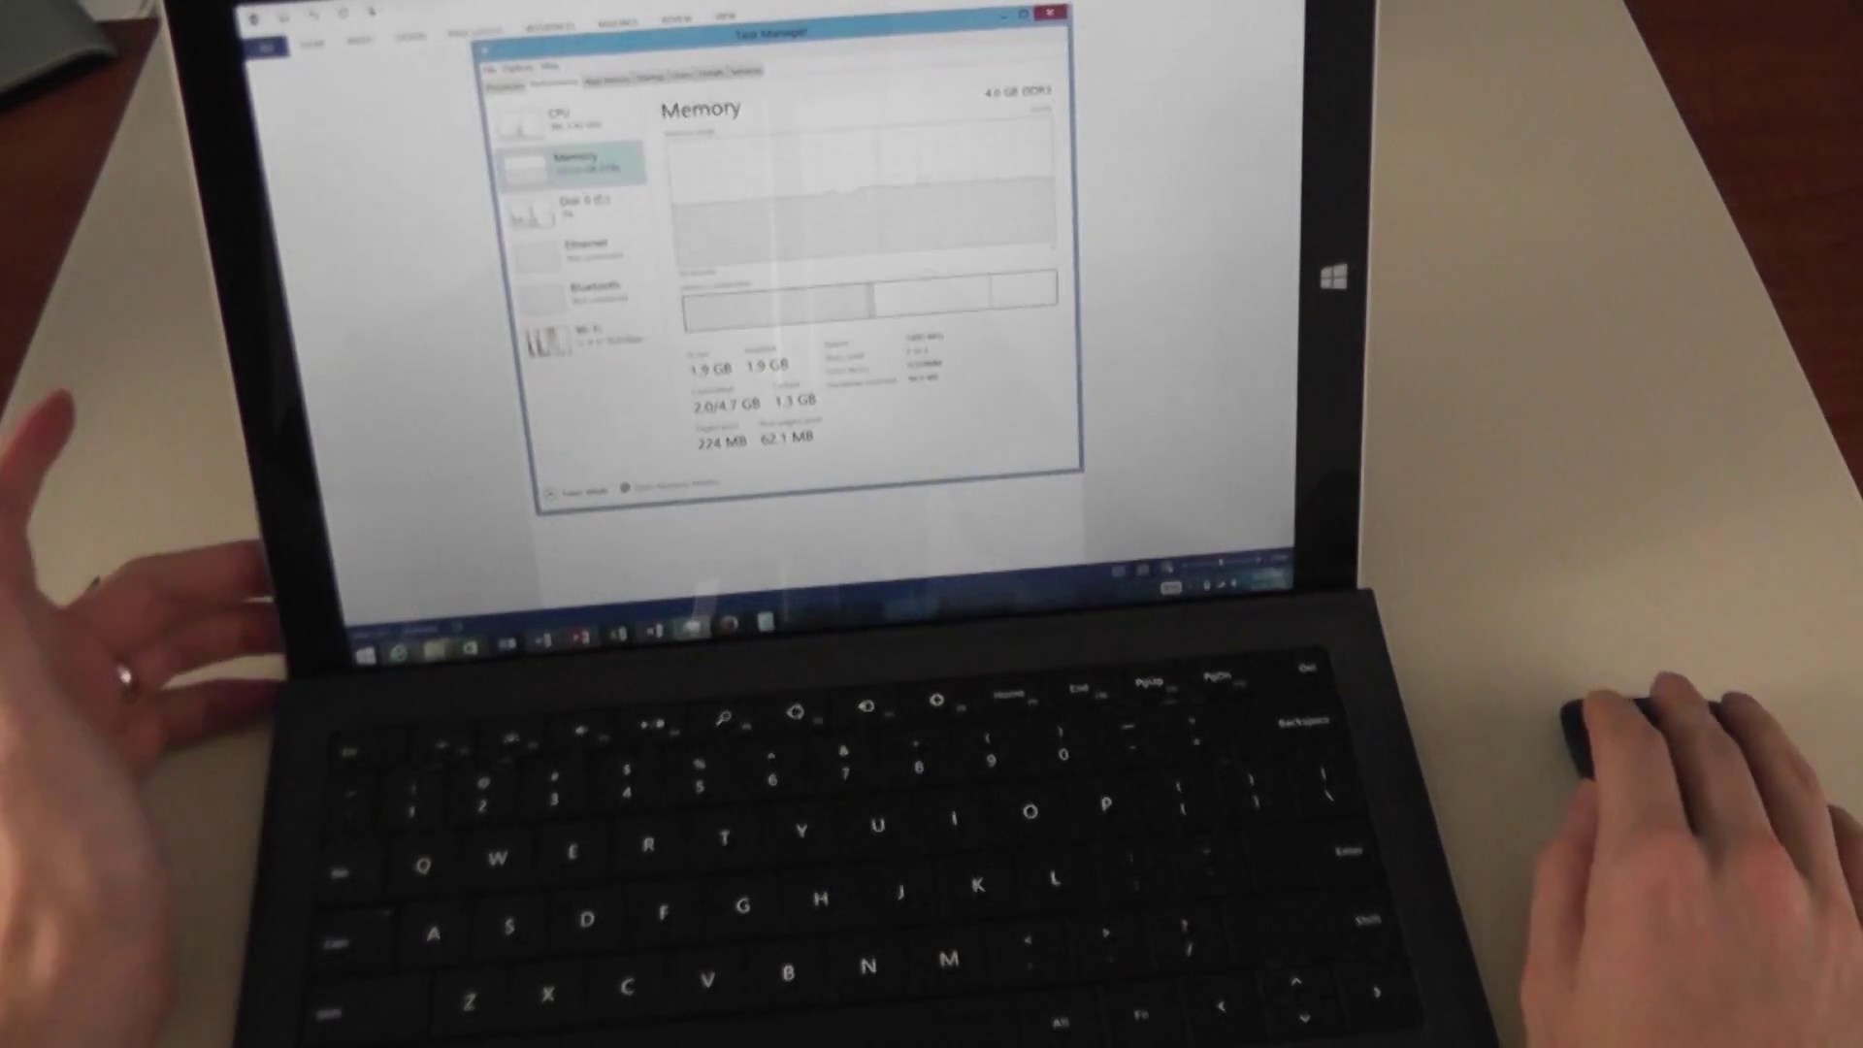
Show the CPU performance graph in Task Manager, then move on to the Minecraft Launcher
click(576, 113)
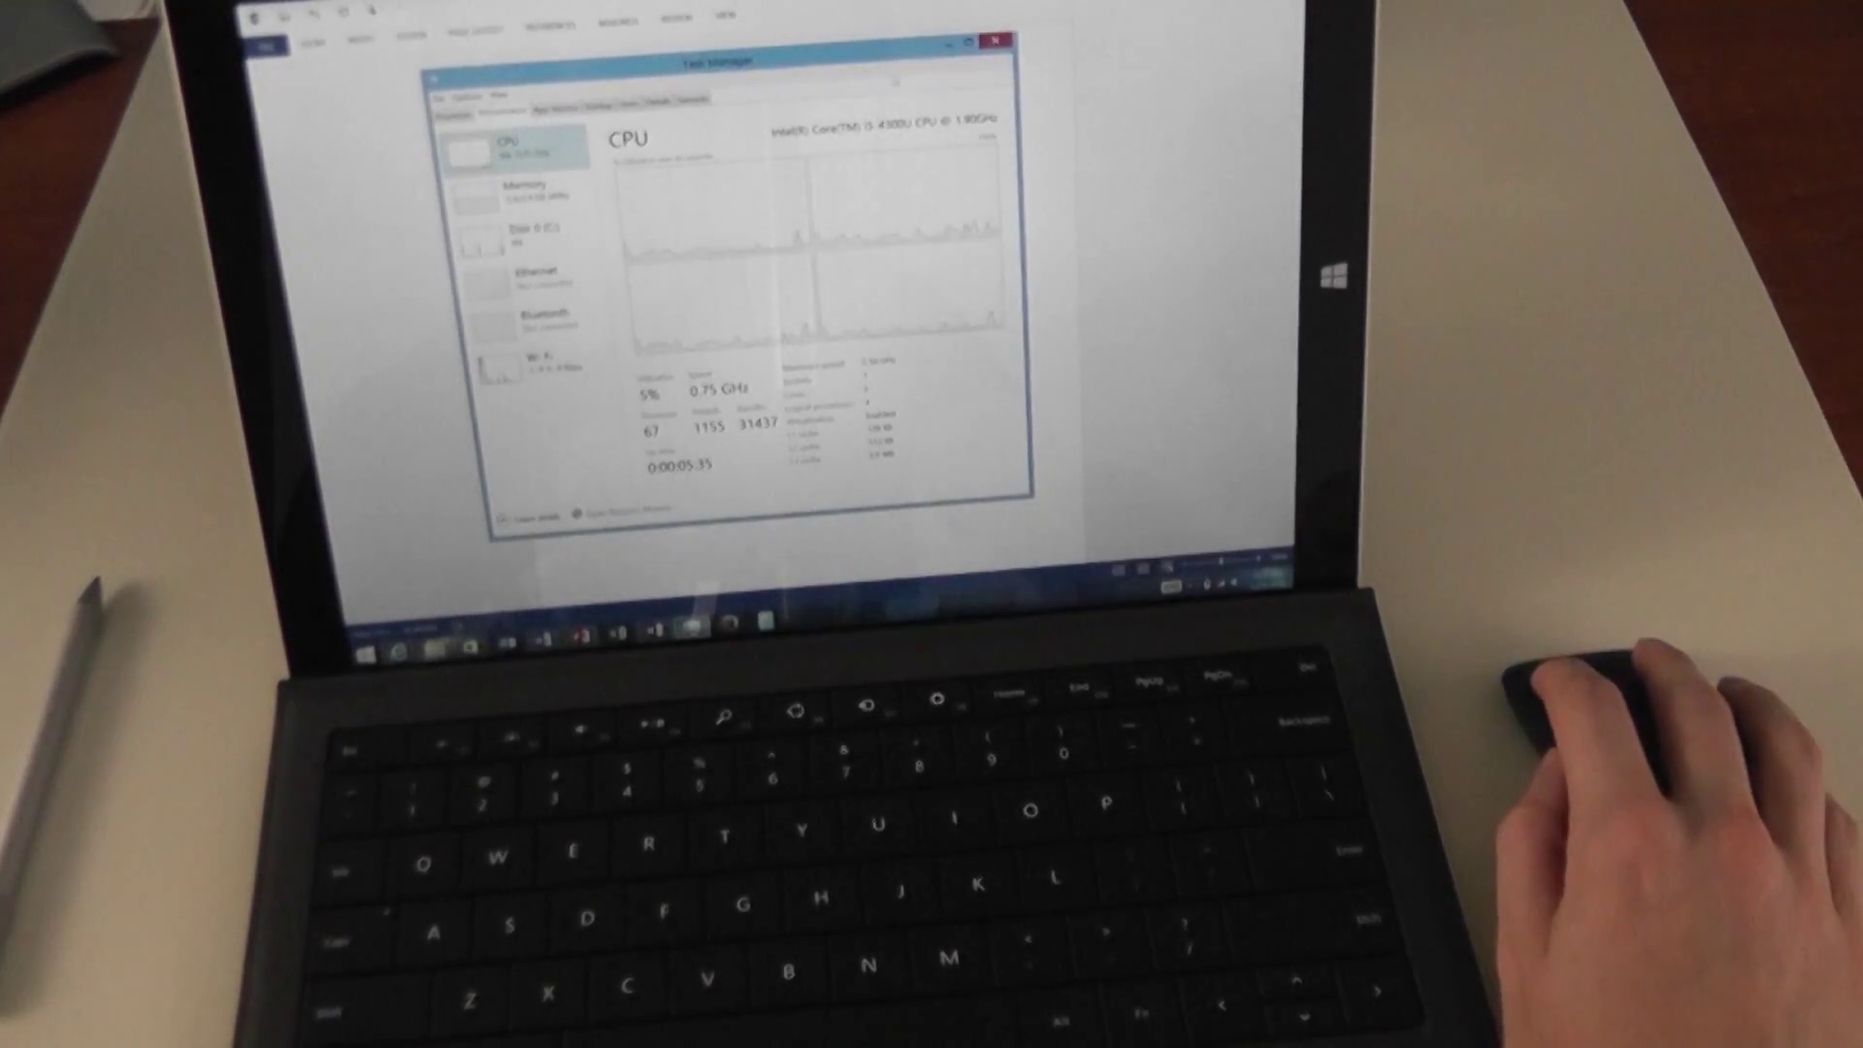
drag(695, 62, 862, 91)
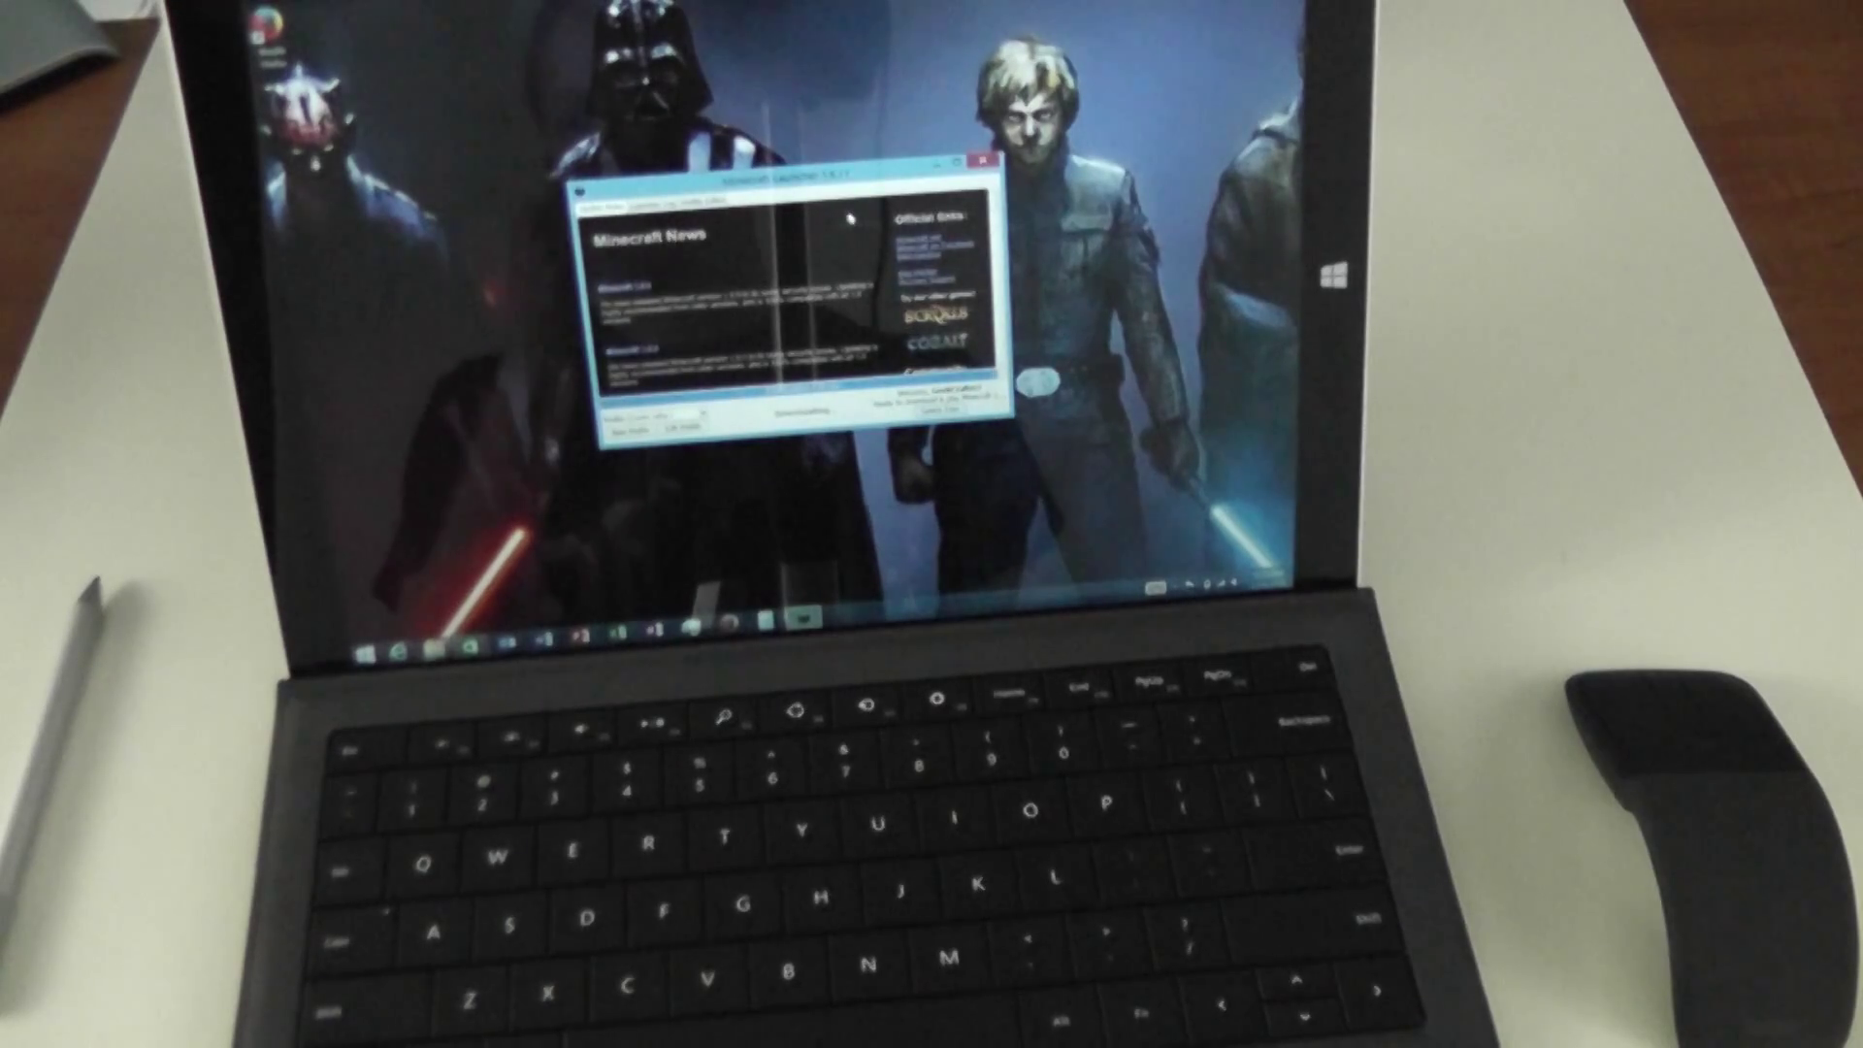
Start Minecraft from the launcher's Play button and reach the Select World screen
click(978, 166)
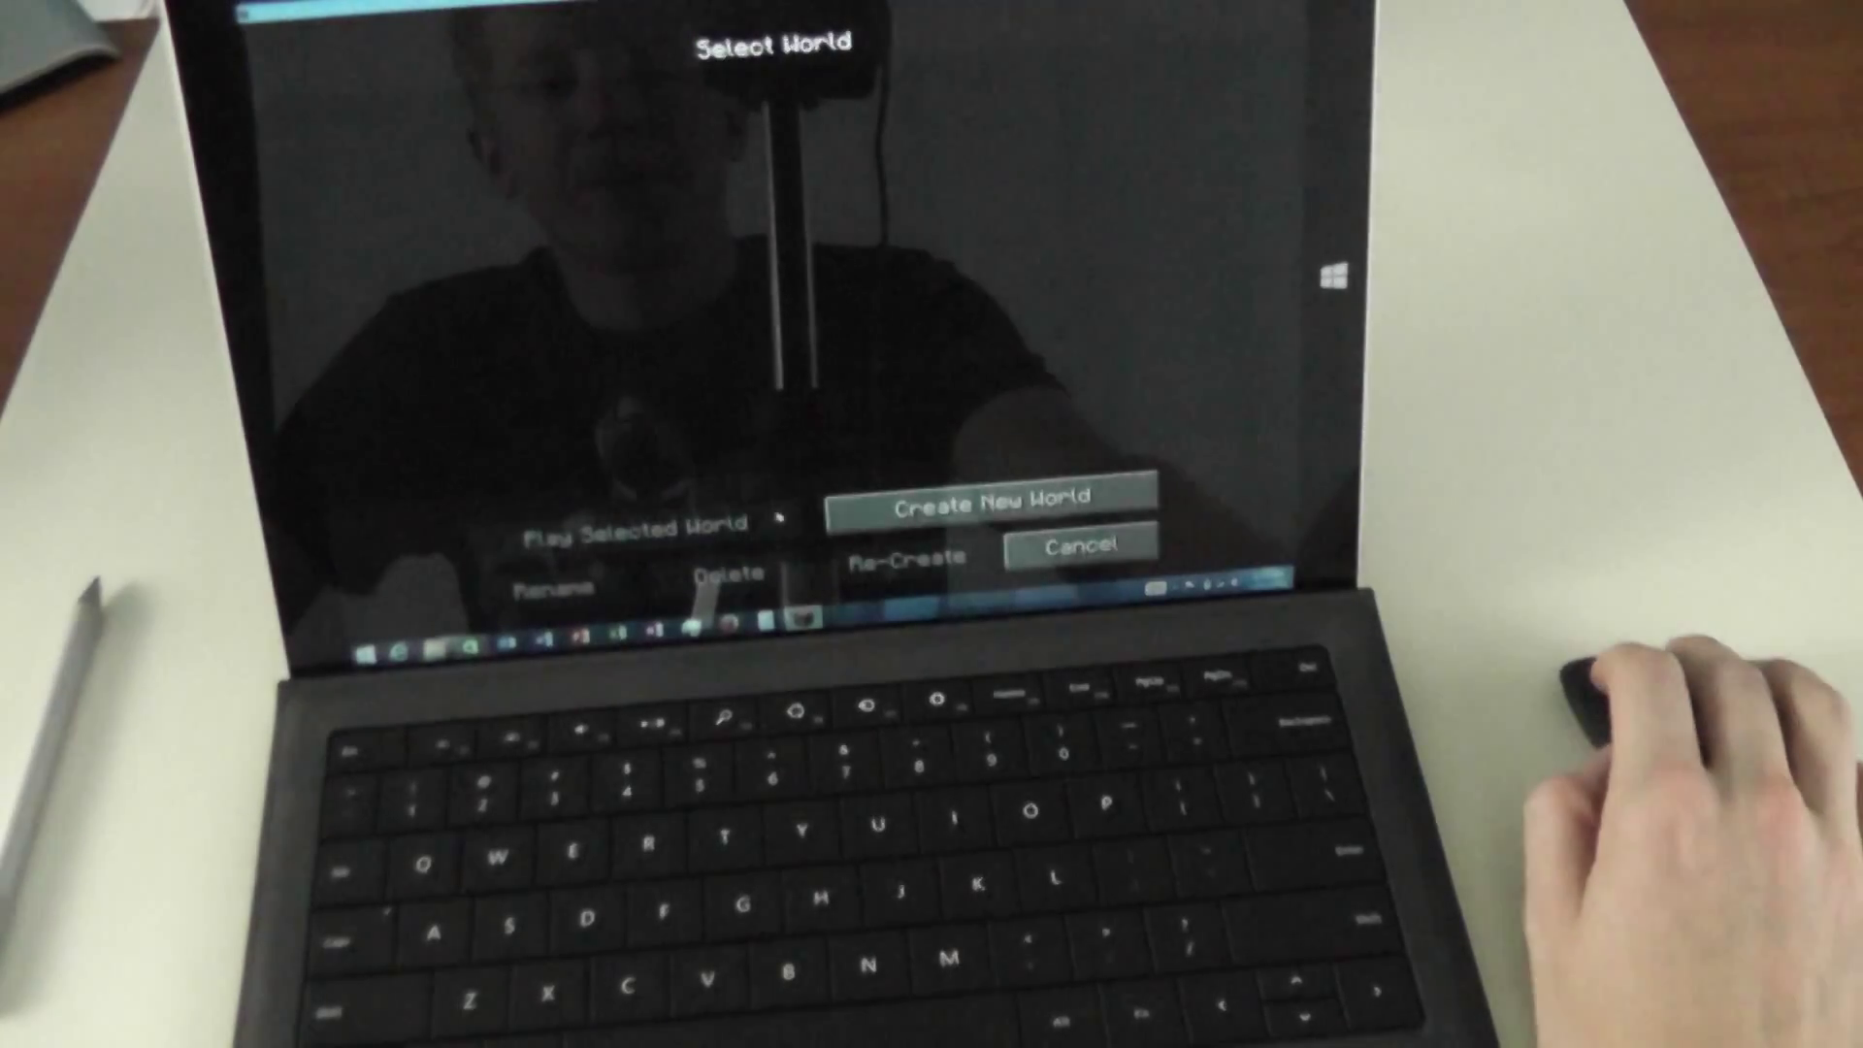
Create a new world named 'New World 2' and start generating it
click(978, 495)
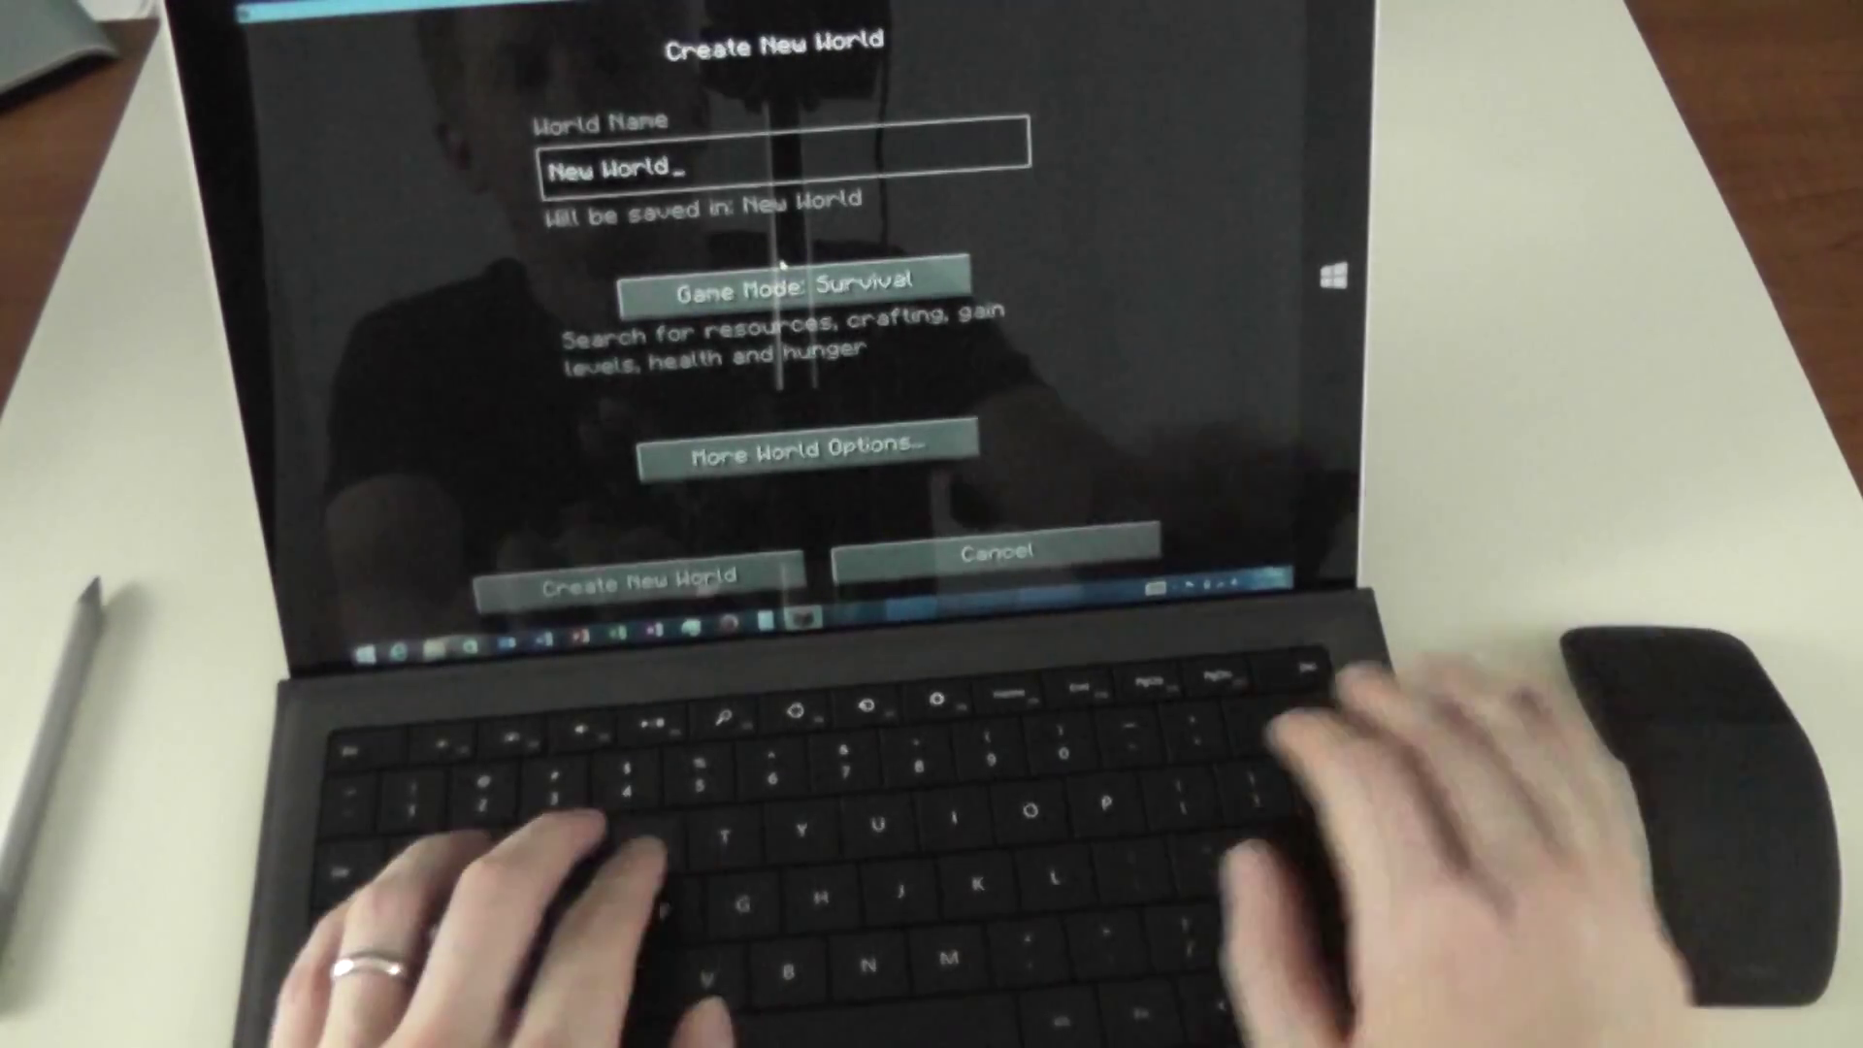
text(2)
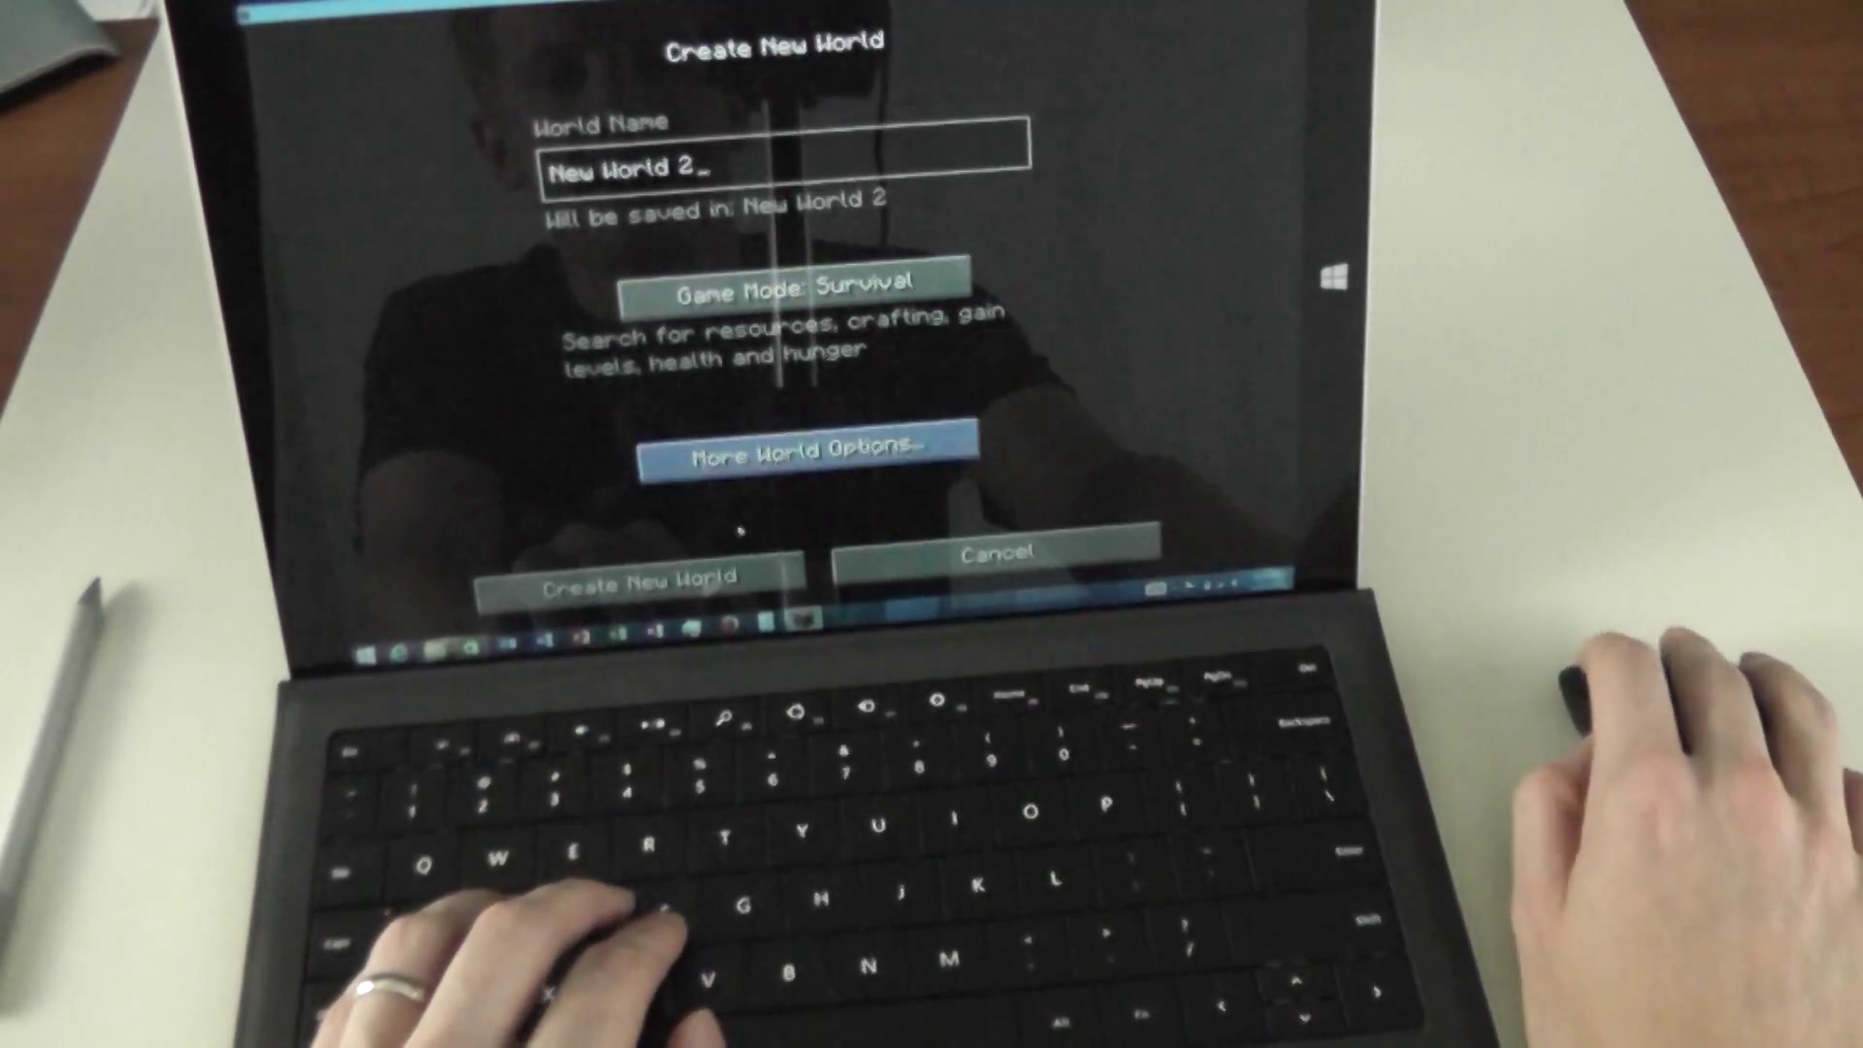
click(627, 578)
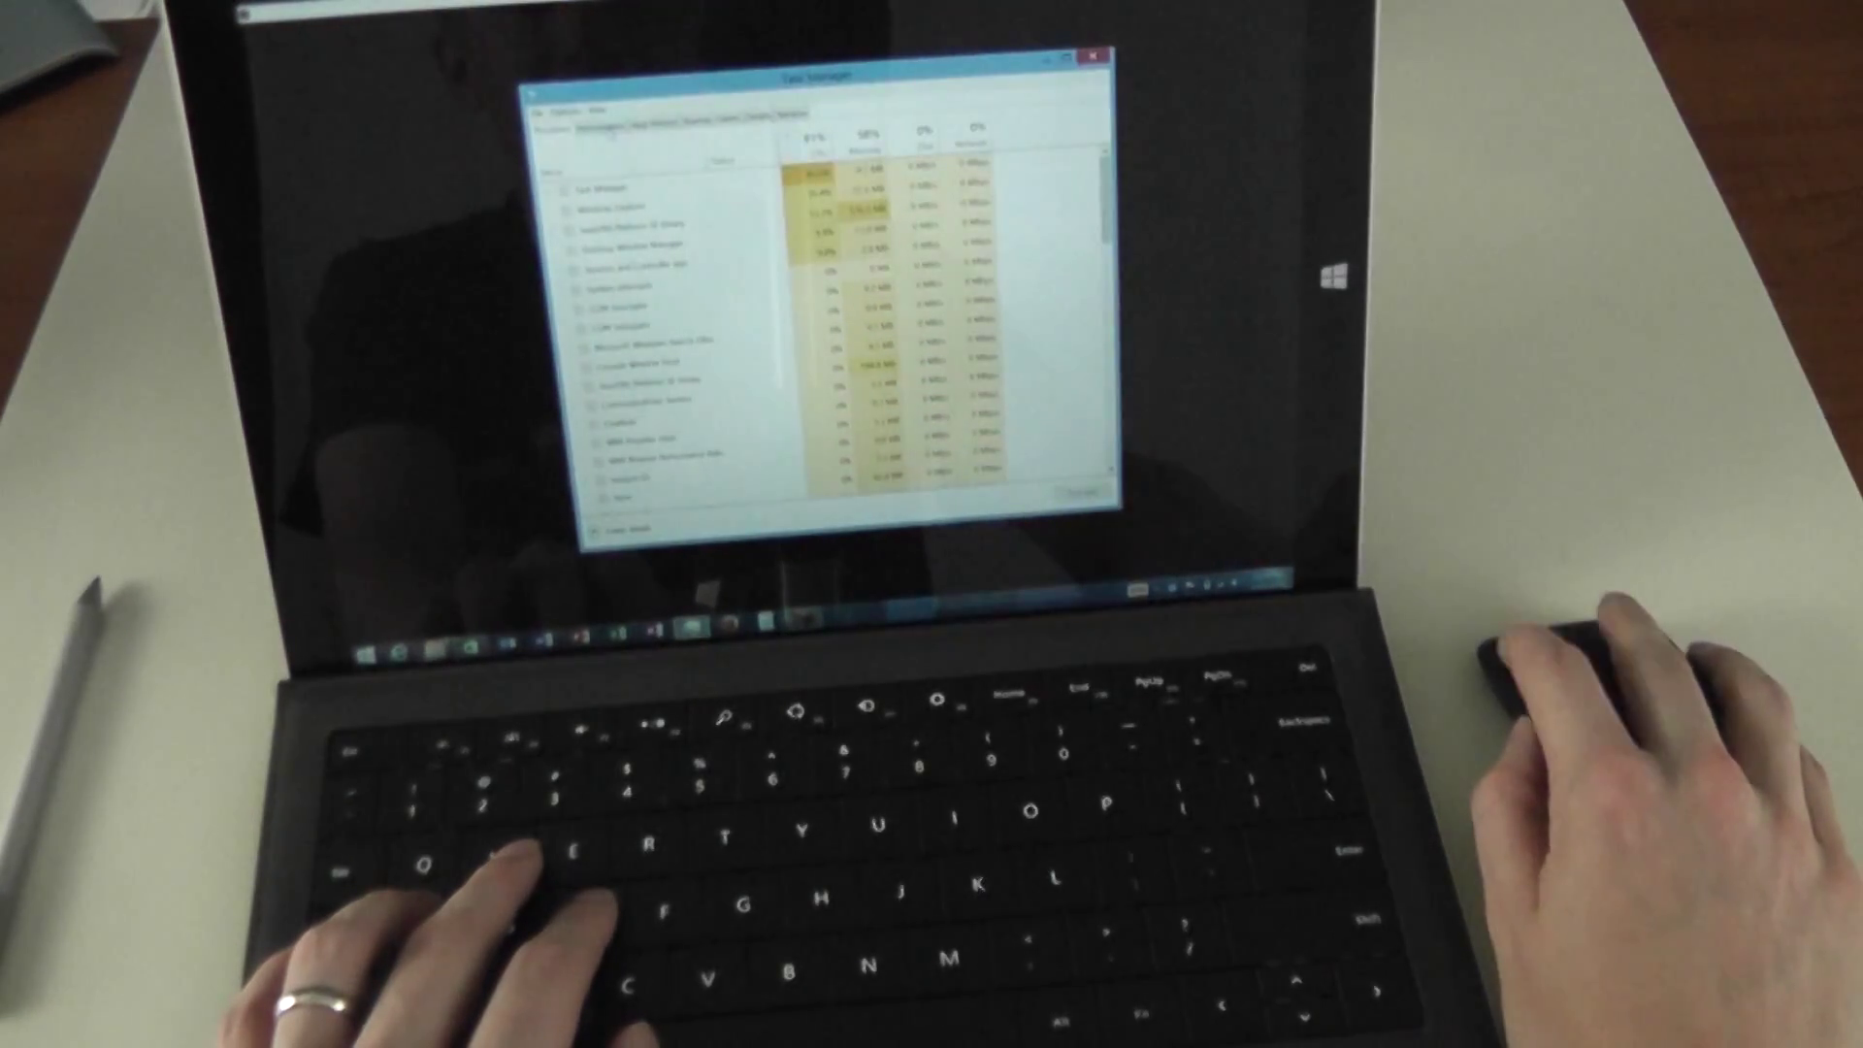
Show the Processes list with CPU and Memory columns while the world loads
click(617, 118)
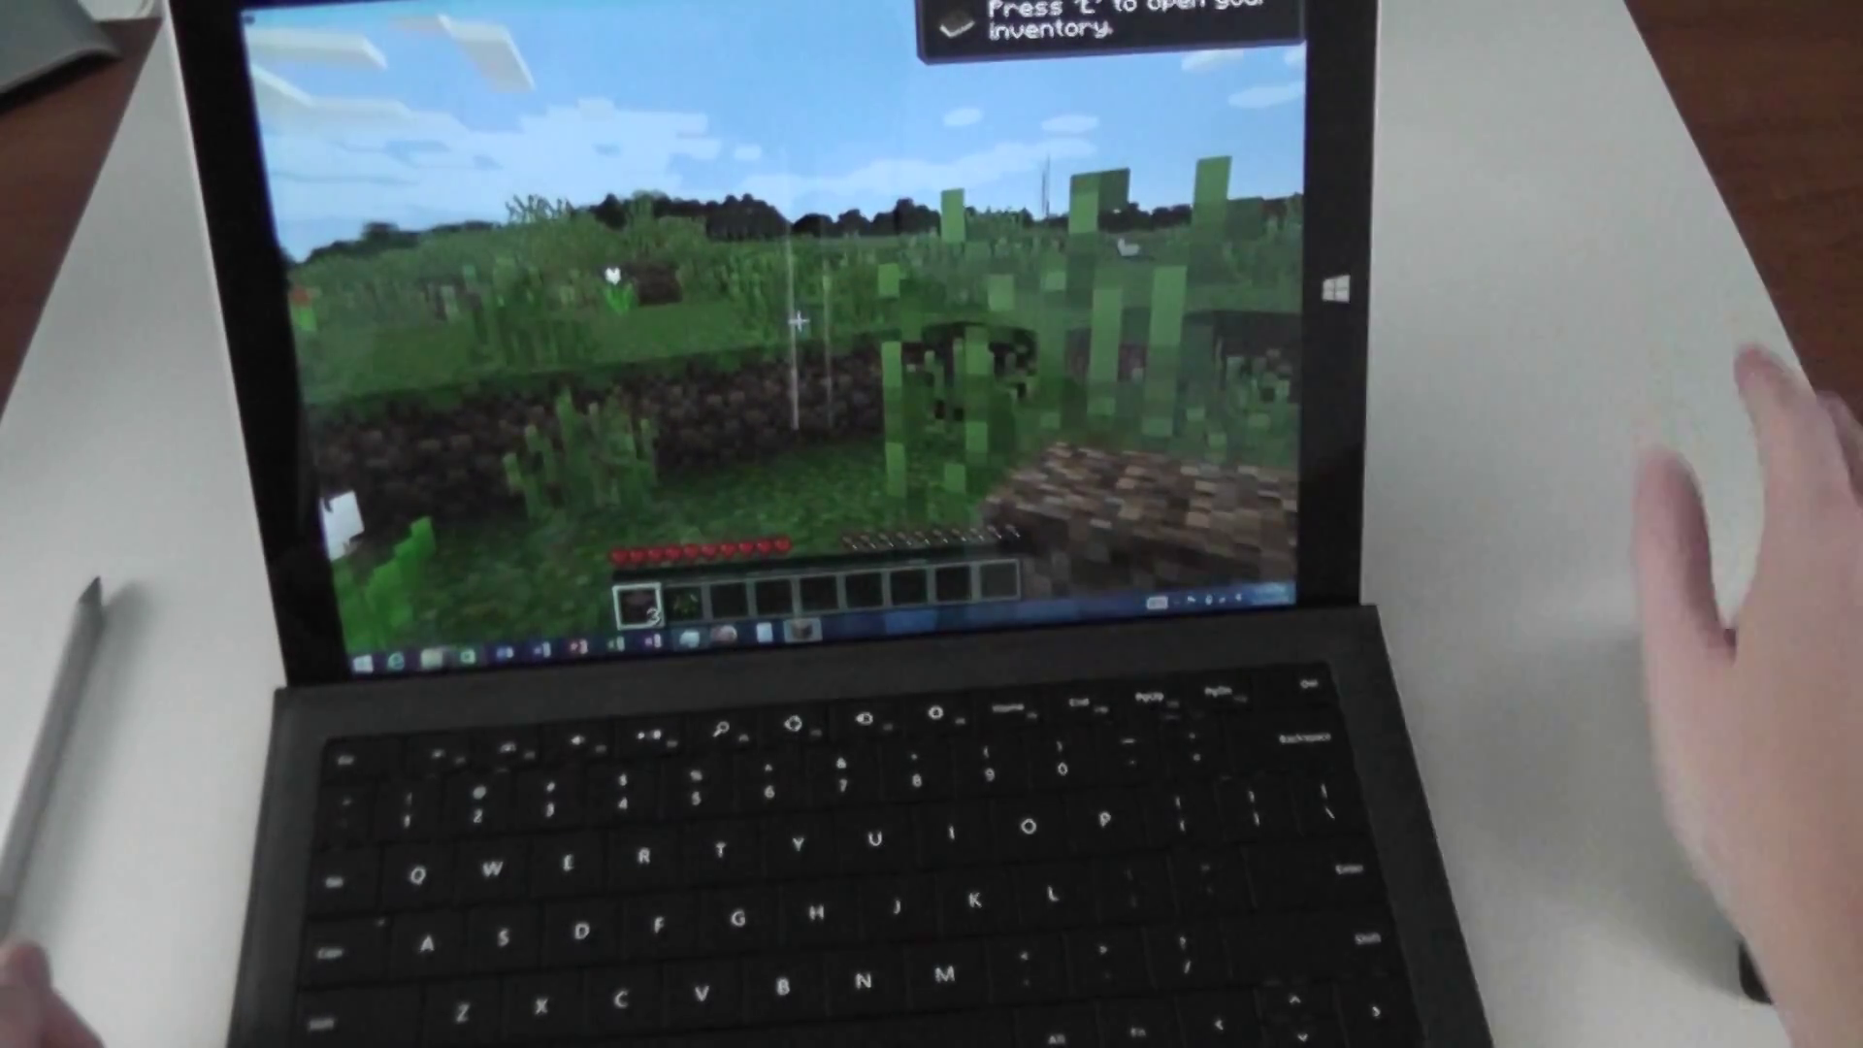
Pause the grassland world to the Game menu with Escape
key(Escape)
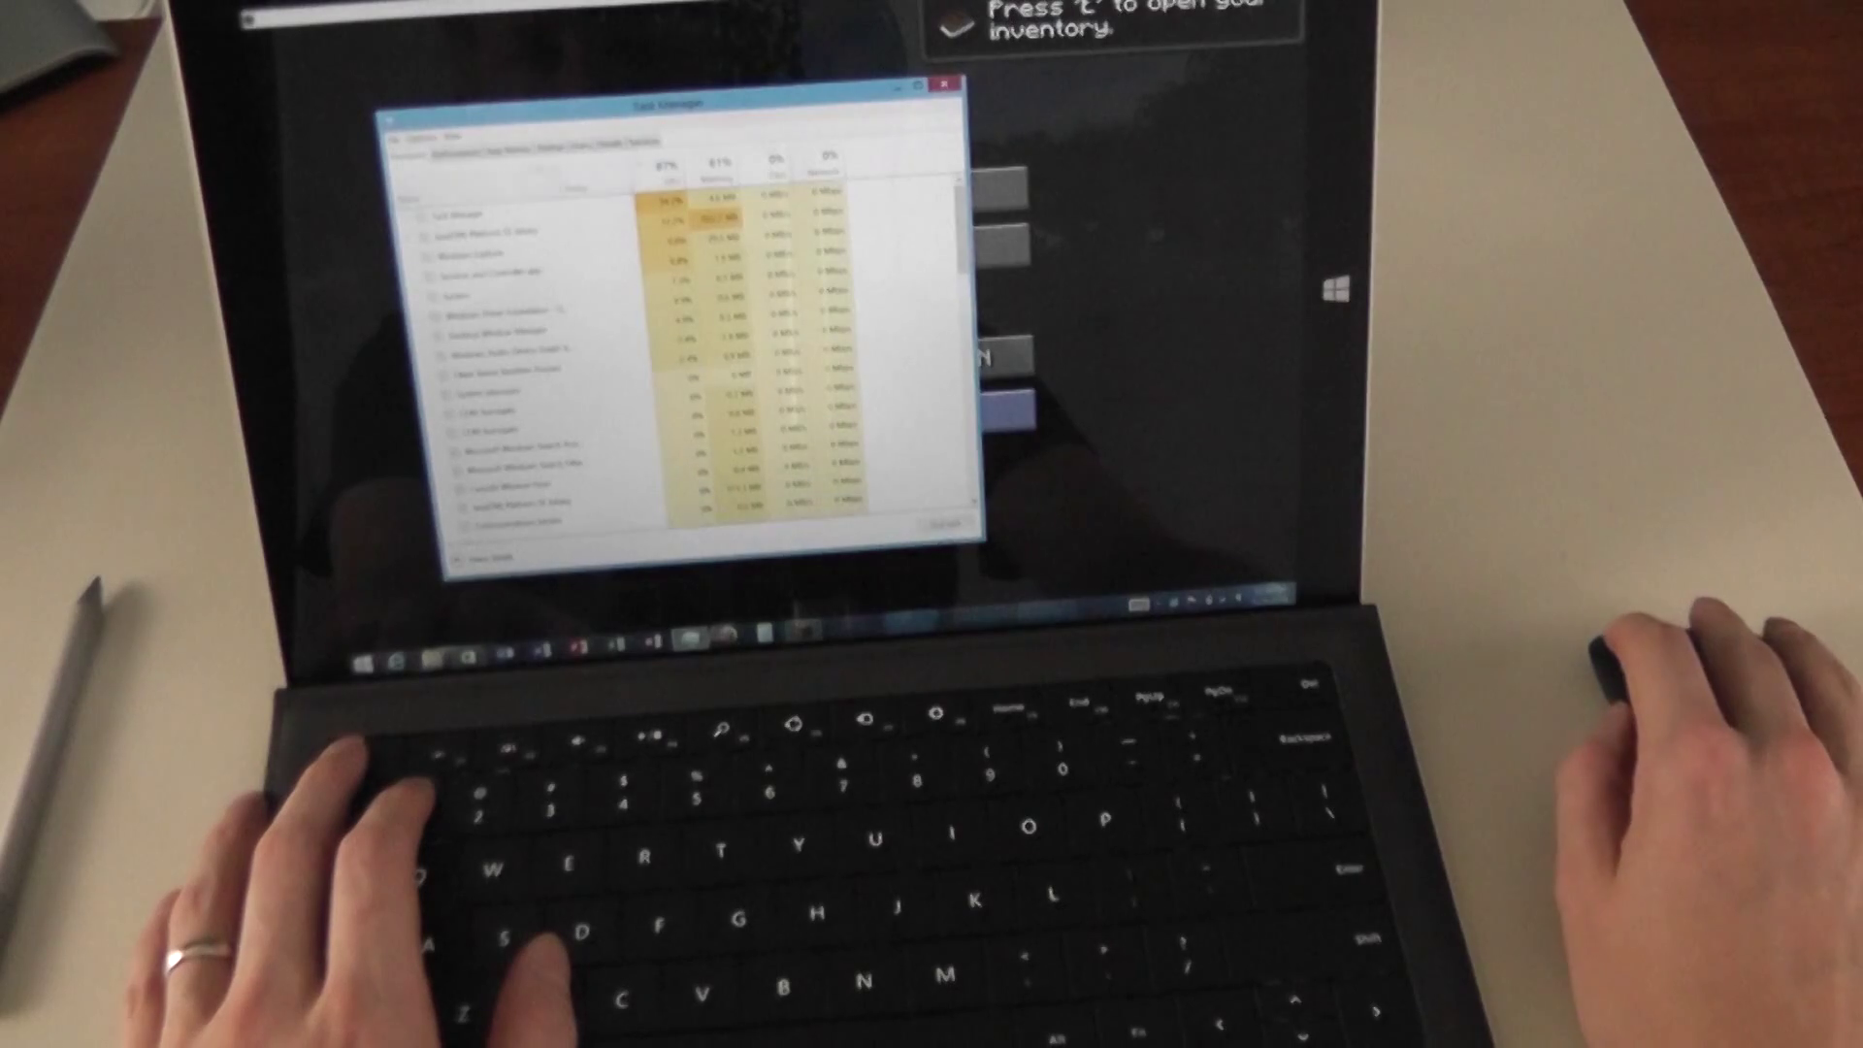
Check the CPU graph, return to Minecraft, and Save and Quit to Title
click(475, 142)
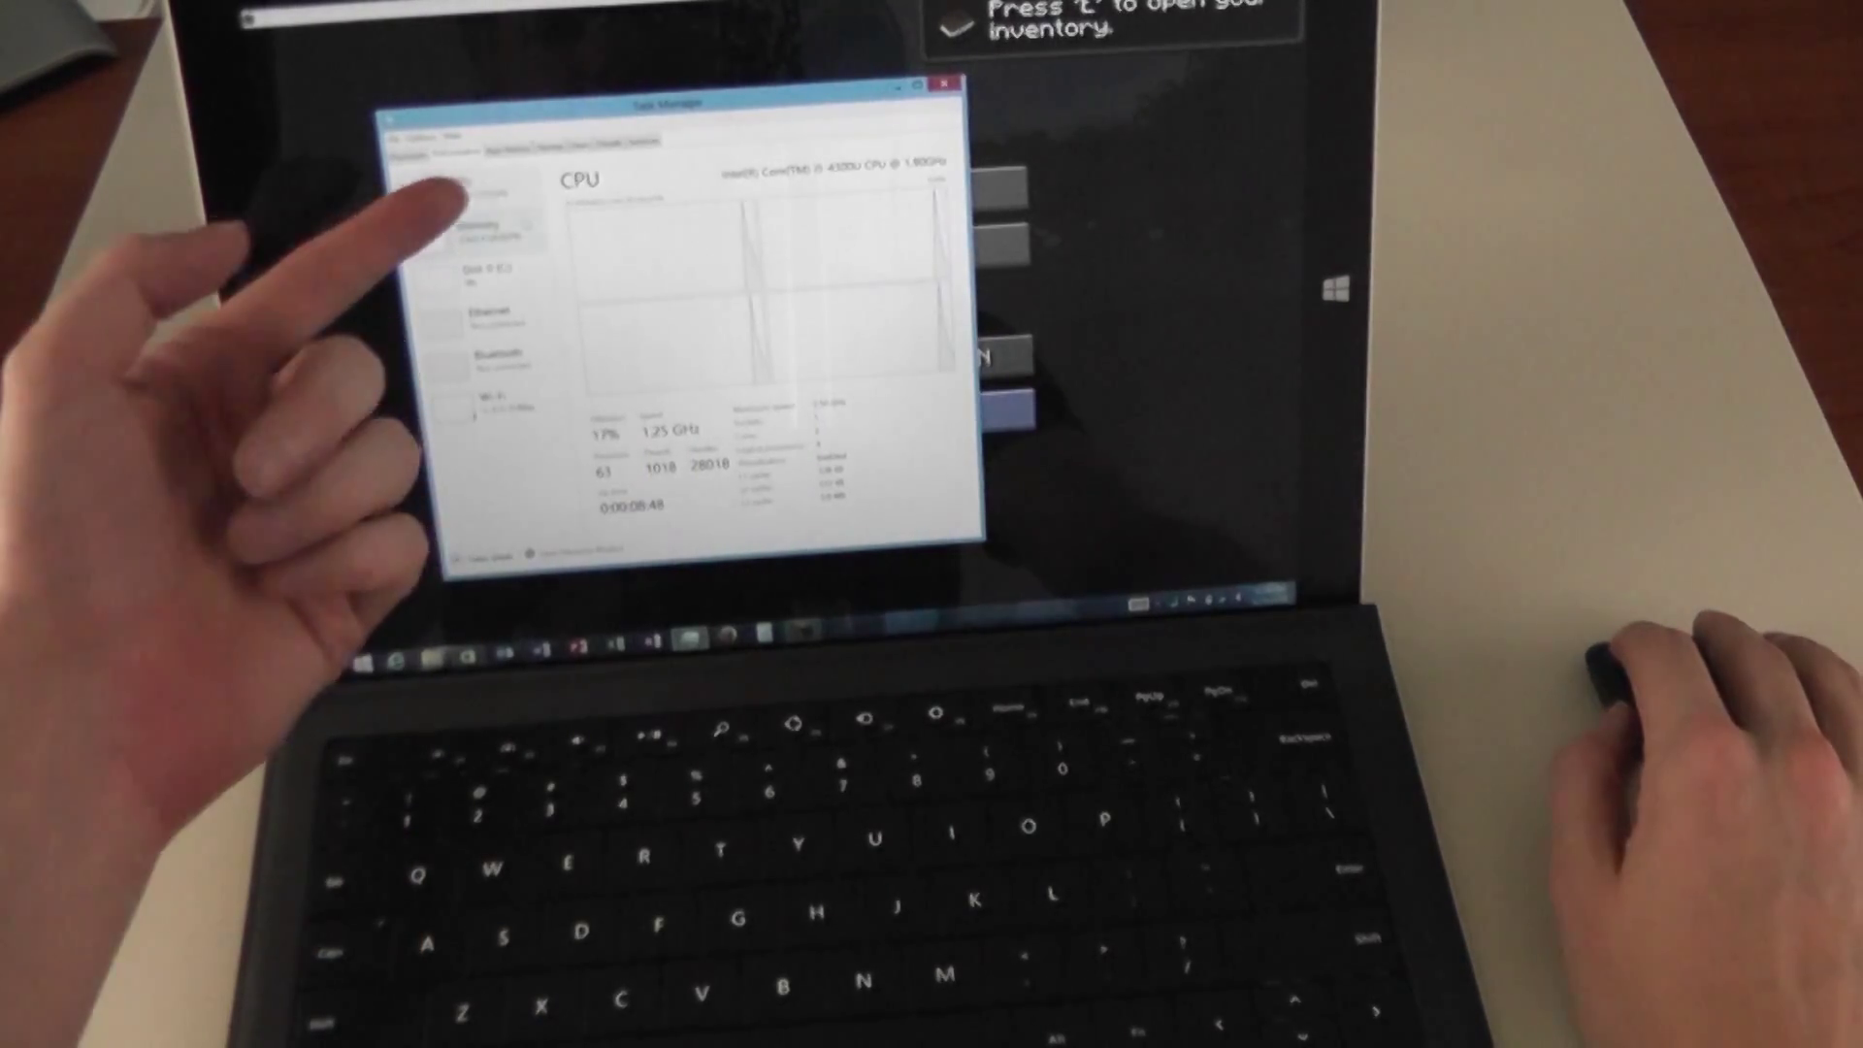
click(476, 185)
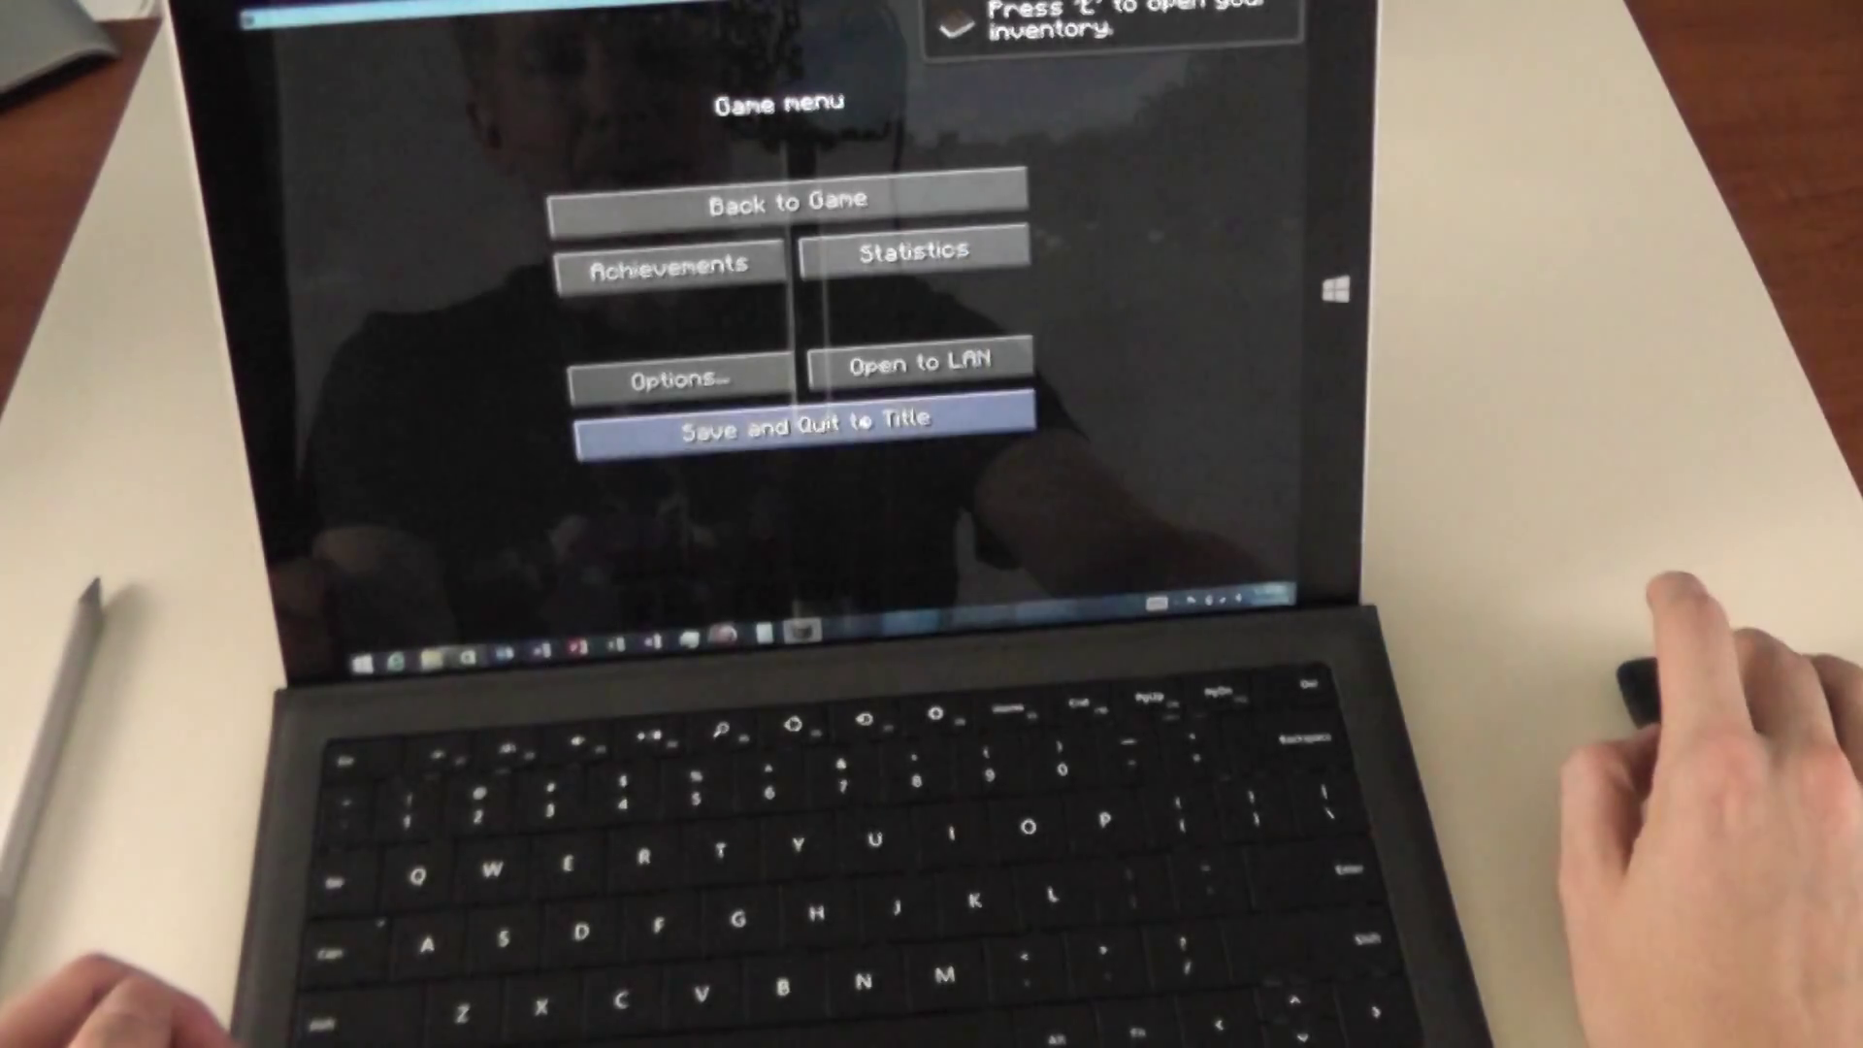
click(782, 427)
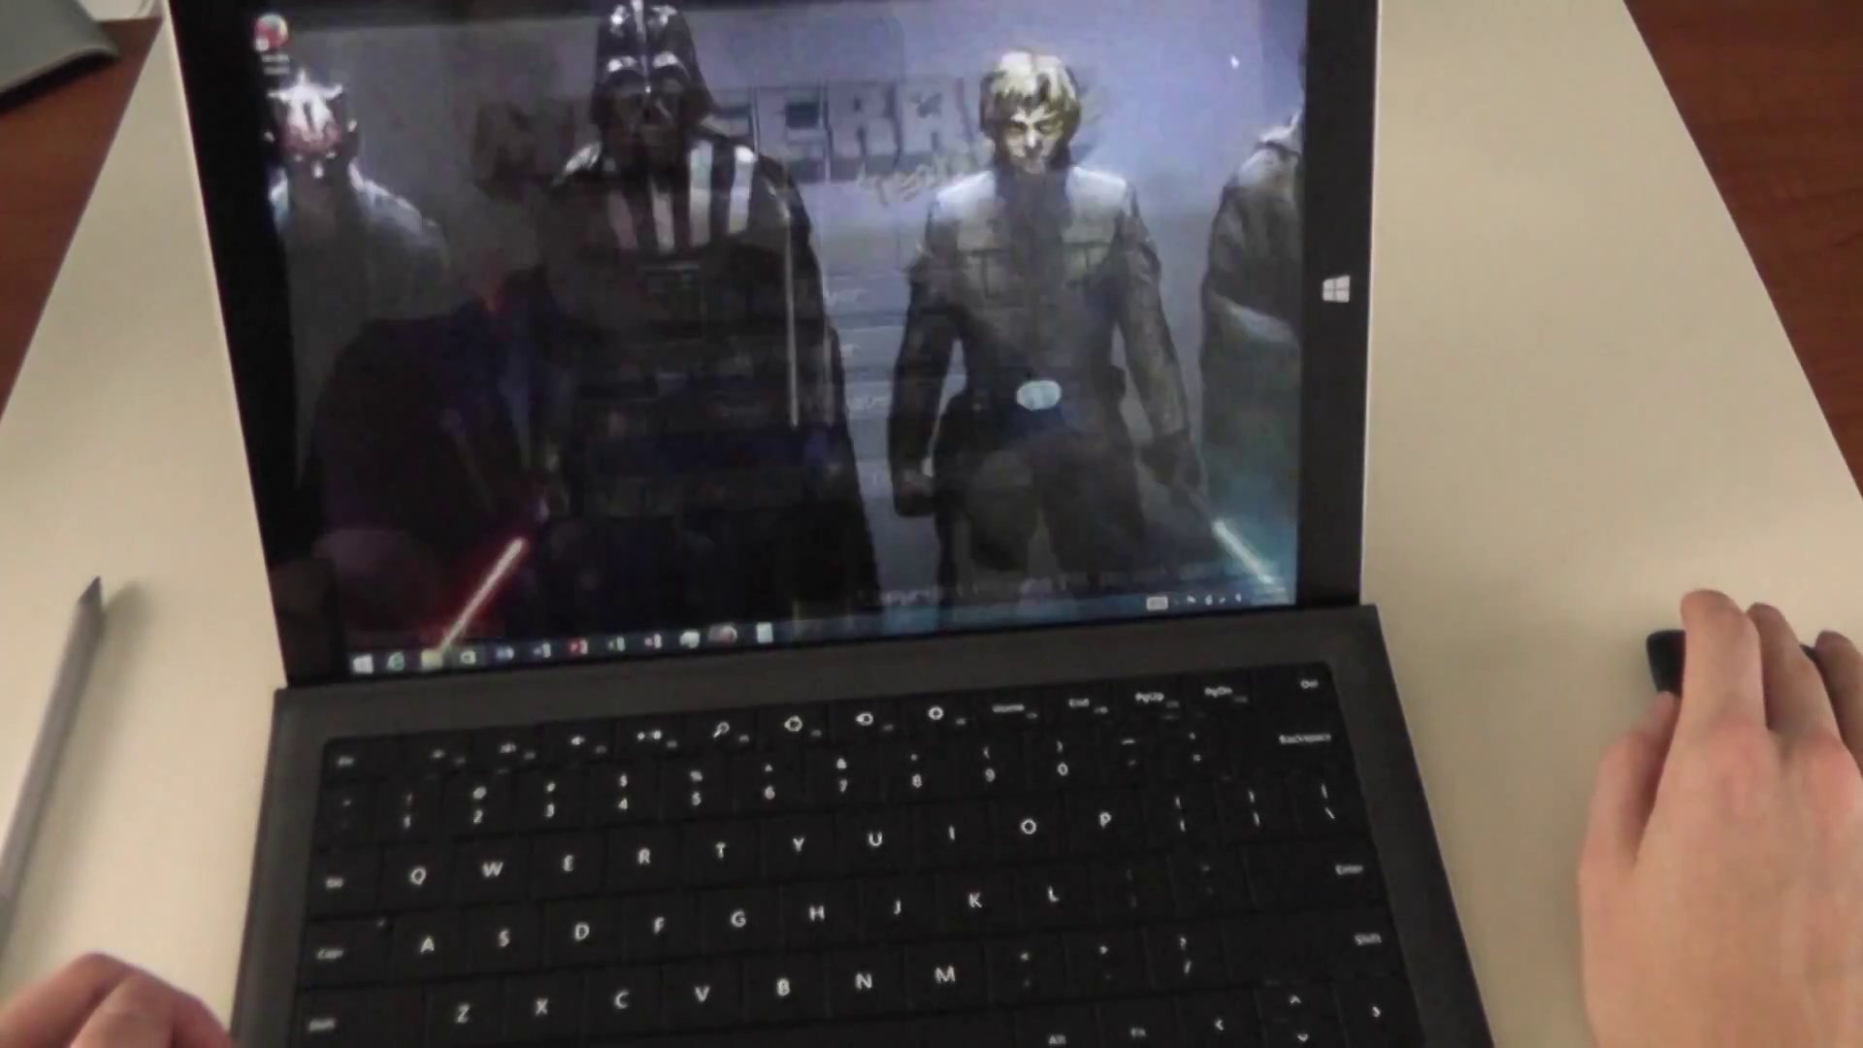